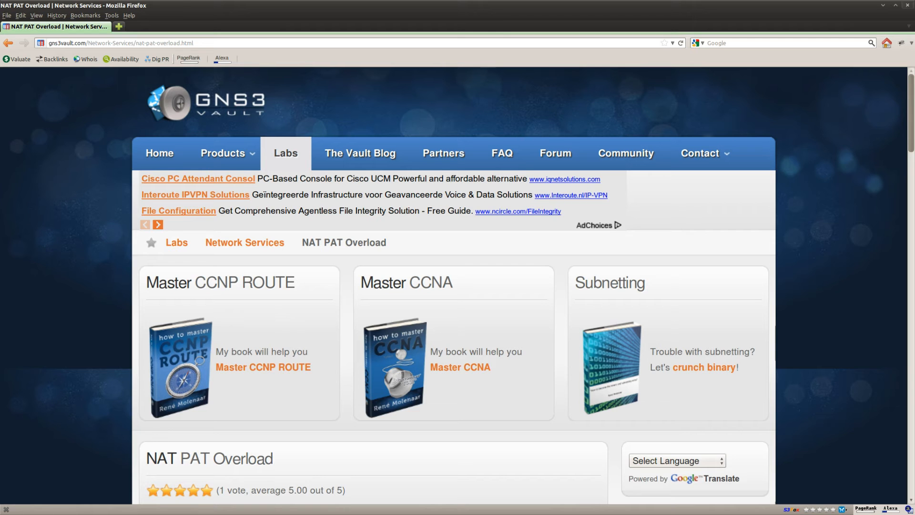
- Browse the NAT PAT Overload lab page to its topology, highlighting 'Overload' in the title
scroll(down, 3)
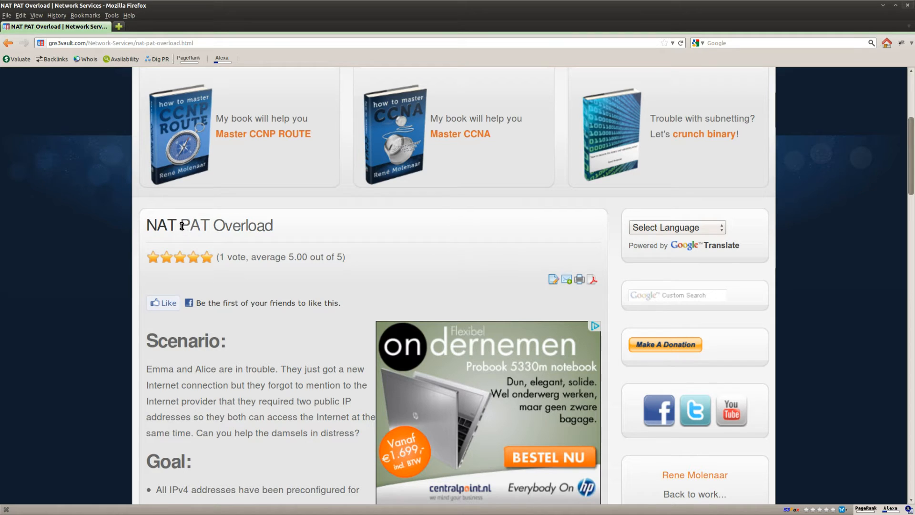
double_click(195, 226)
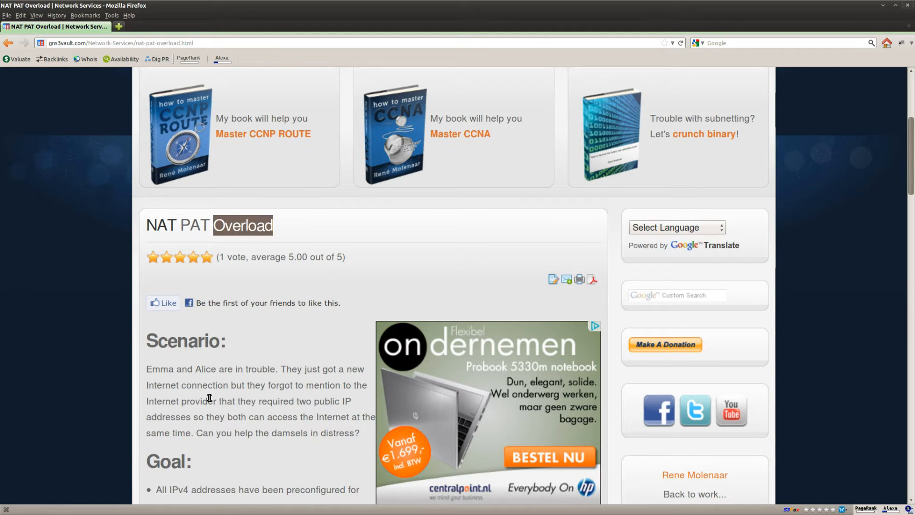
scroll(down, 3)
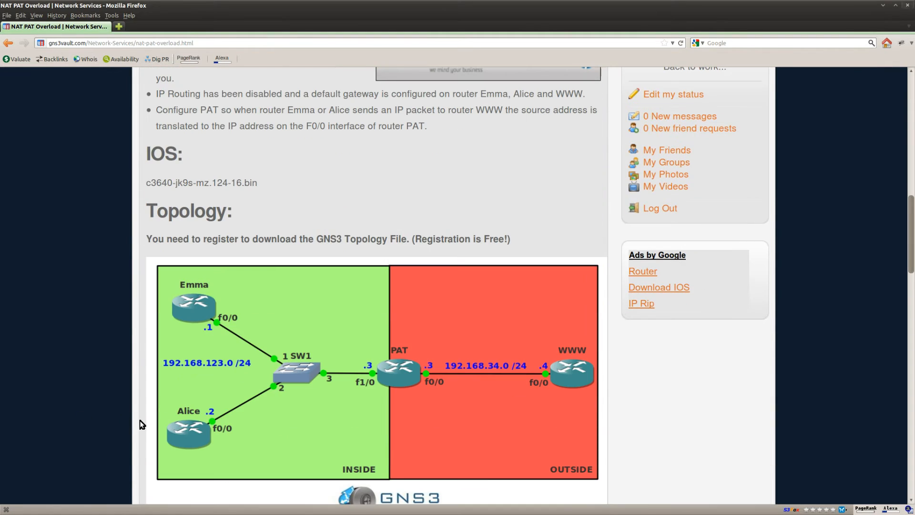
mouse_move(198, 309)
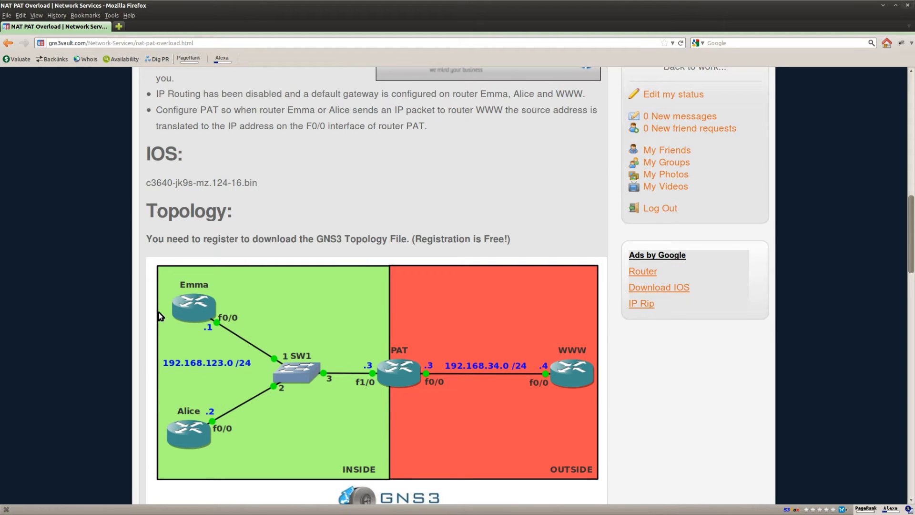
mouse_move(573, 417)
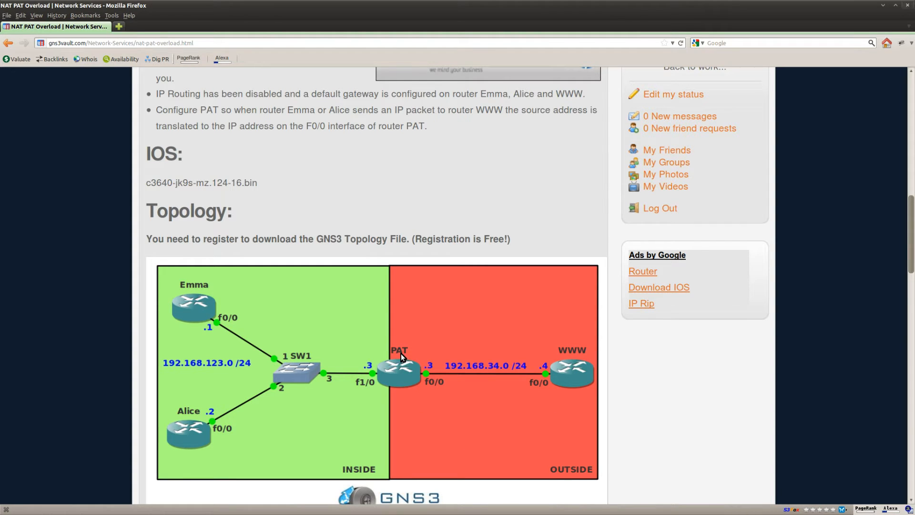
mouse_move(380, 400)
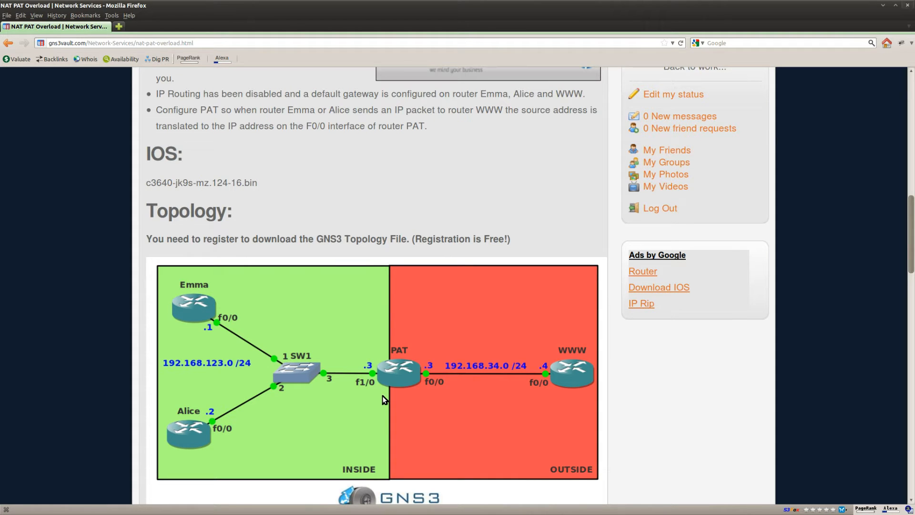
mouse_move(266, 356)
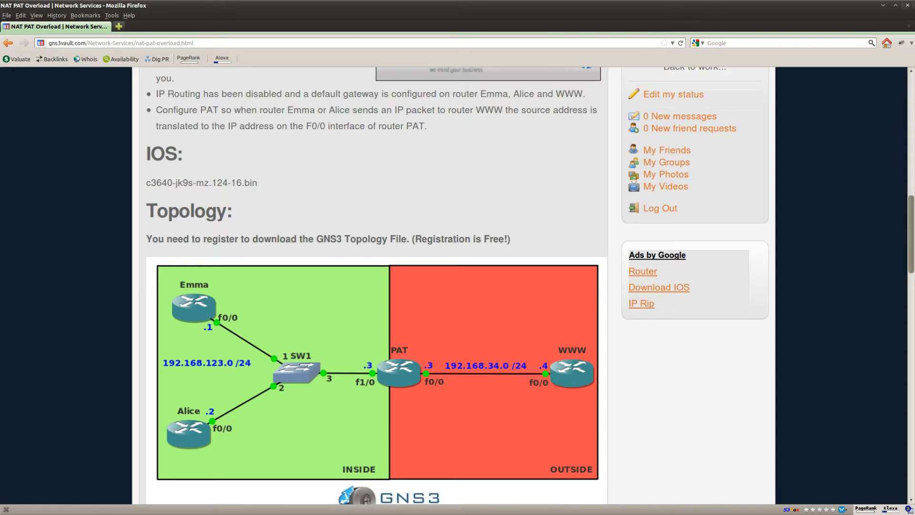
- Scroll further down the lab page past the INSIDE/OUTSIDE topology diagram
scroll(down, 3)
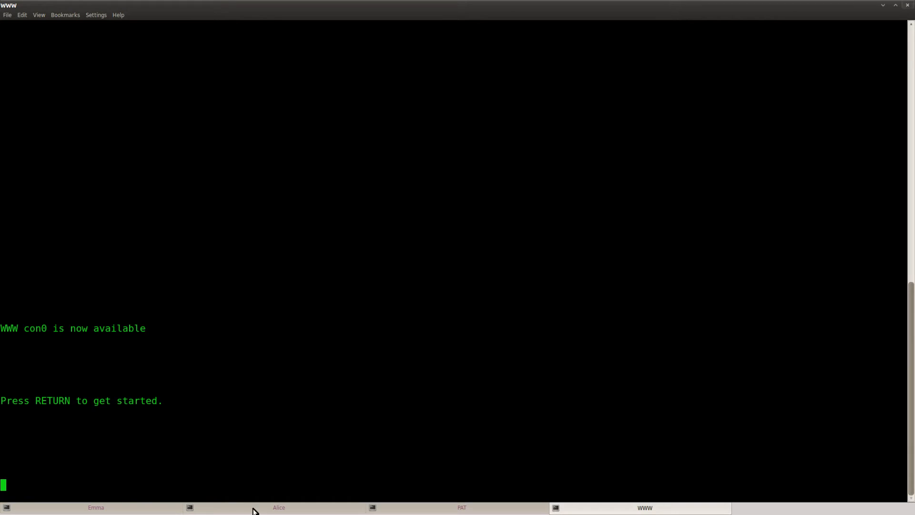
- On PAT, list interfaces: FastEthernet0/0 192.168.34.3 and FastEthernet1/0 192.168.123.3, both up
click(461, 507)
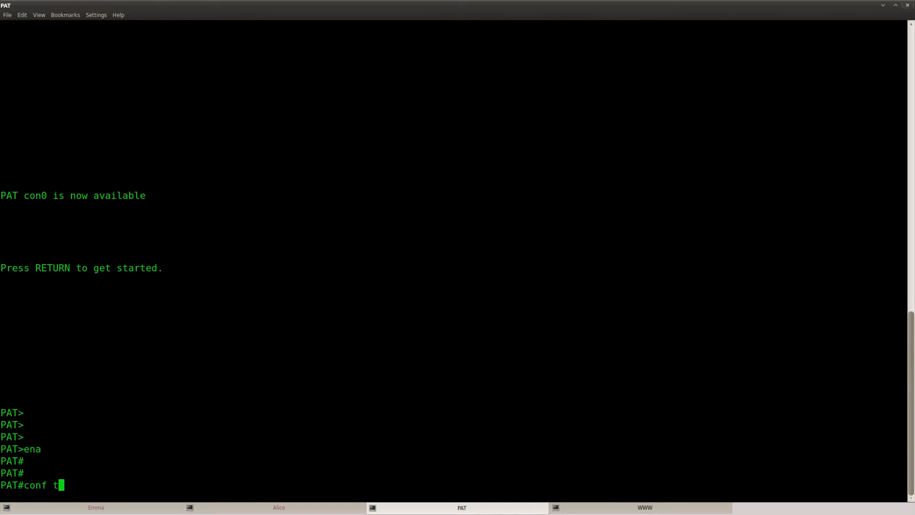
text(do show ip)
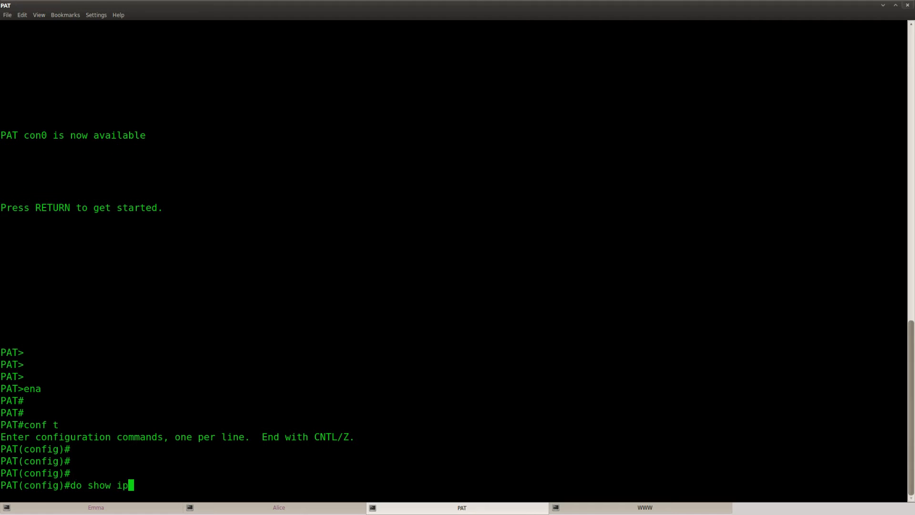
text(int brief)
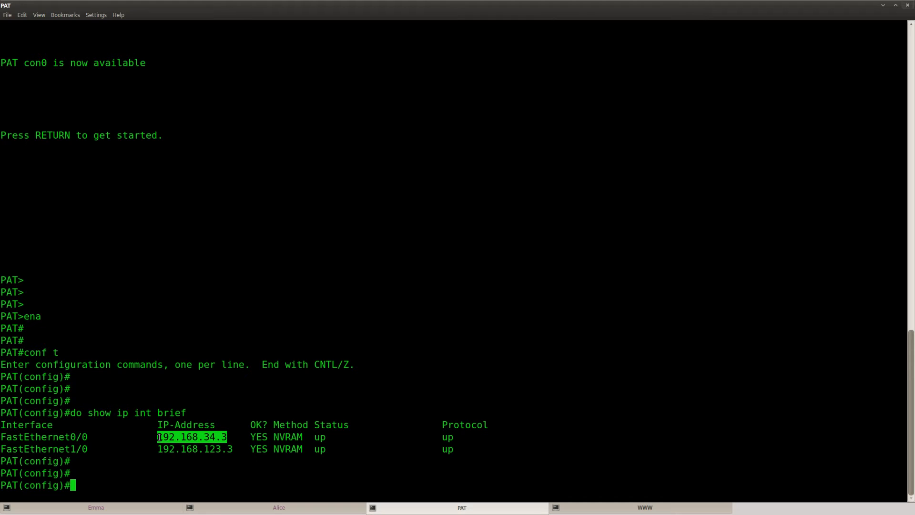
text(int)
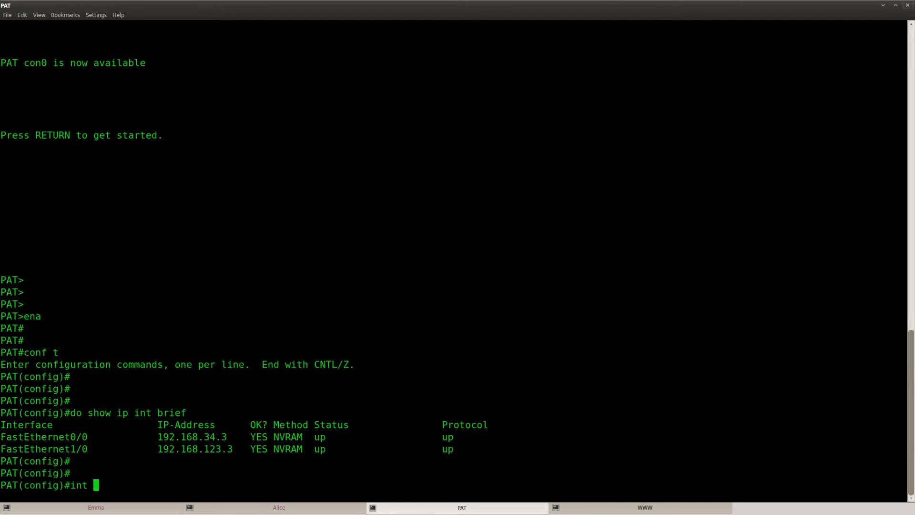
- Mark FastEthernet0/0 as NAT outside and FastEthernet1/0 as NAT inside on PAT
text(ip nat outside)
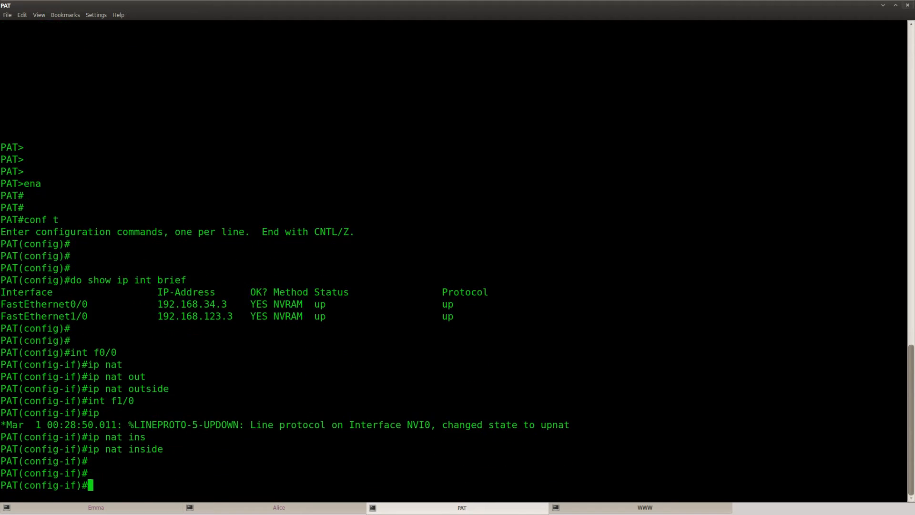
text(access-list)
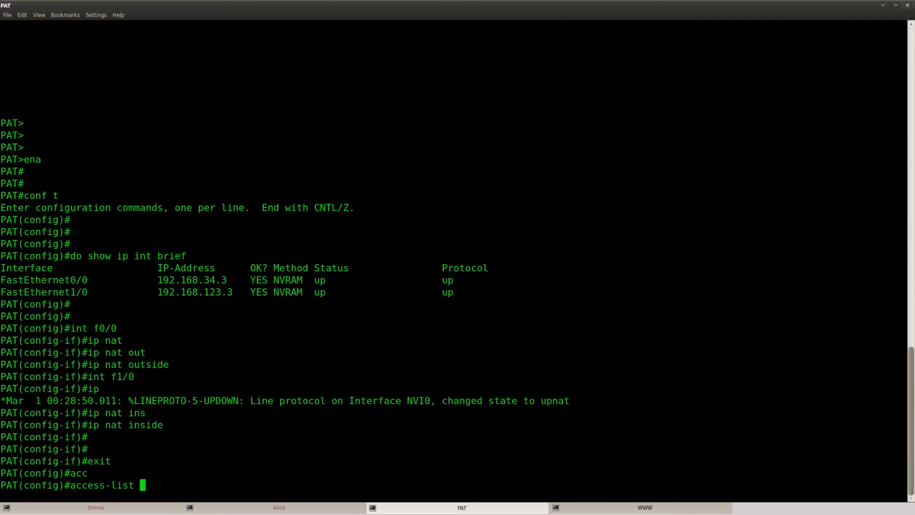
- Create access-list 1 permitting 192.168.123.0 with wildcard 0.0.0.255
text(1)
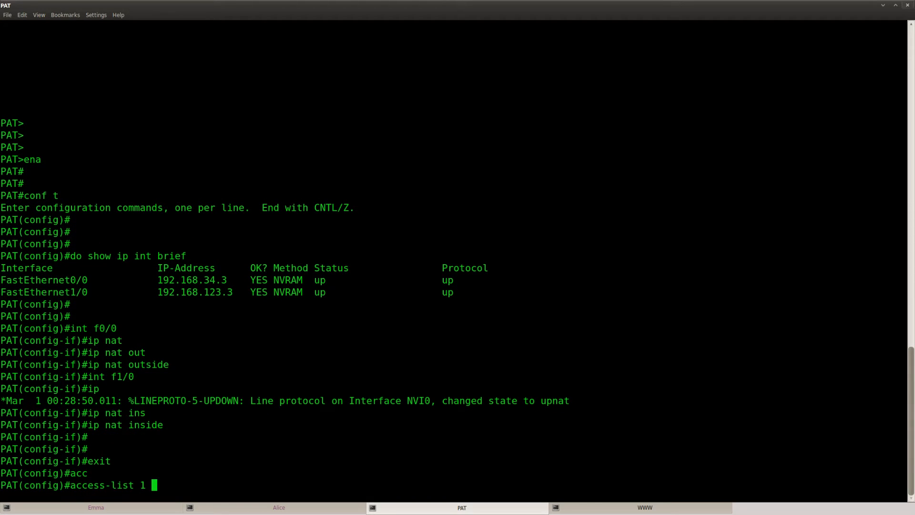
text(?)
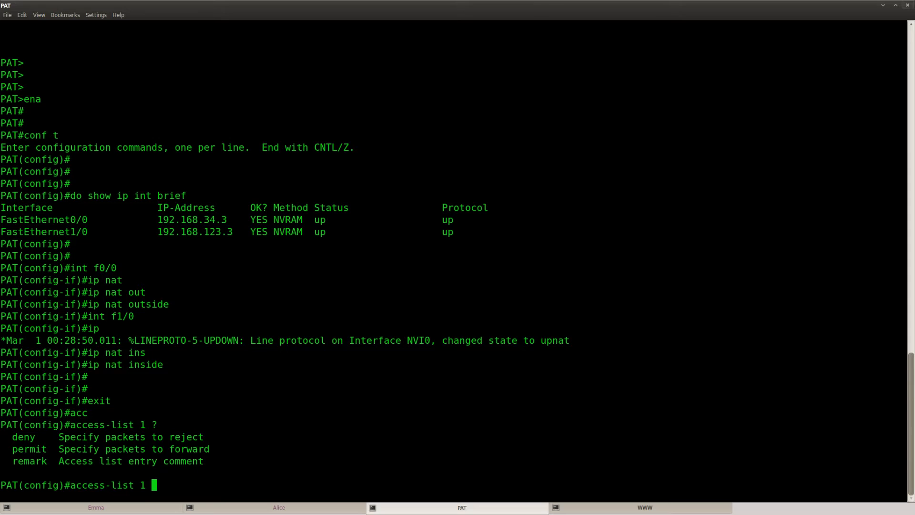
text(permit 192.)
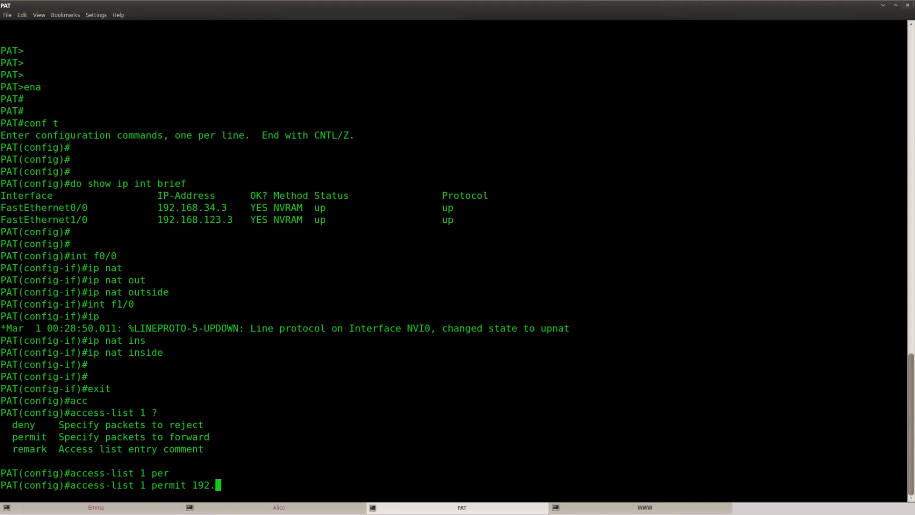
text(68)
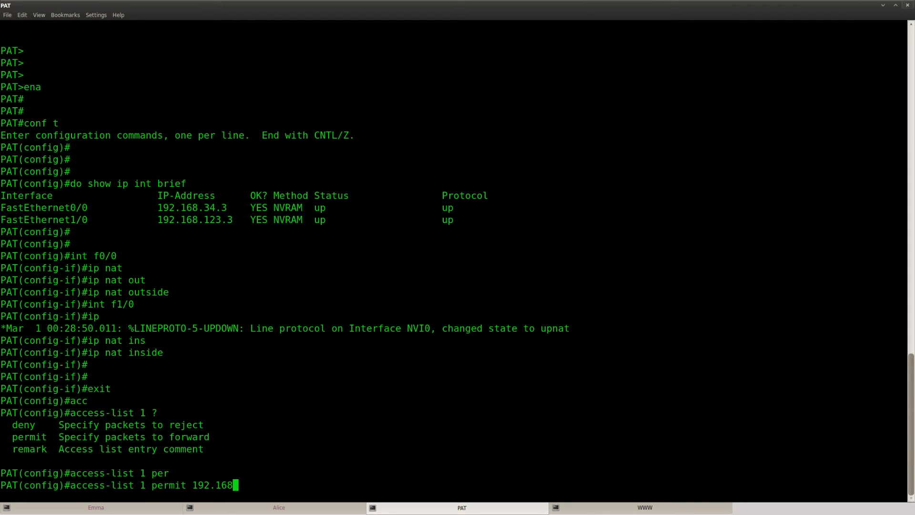
text(.)
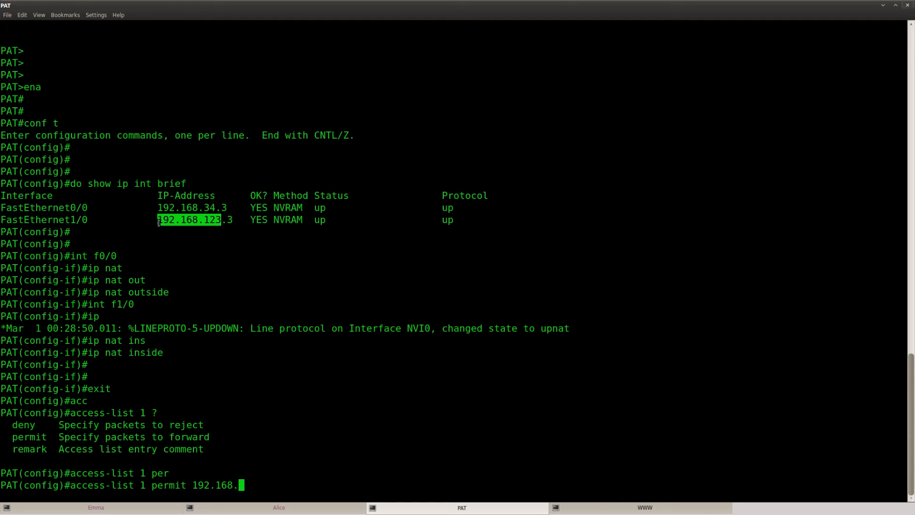
text(123.0 0.0.0.255)
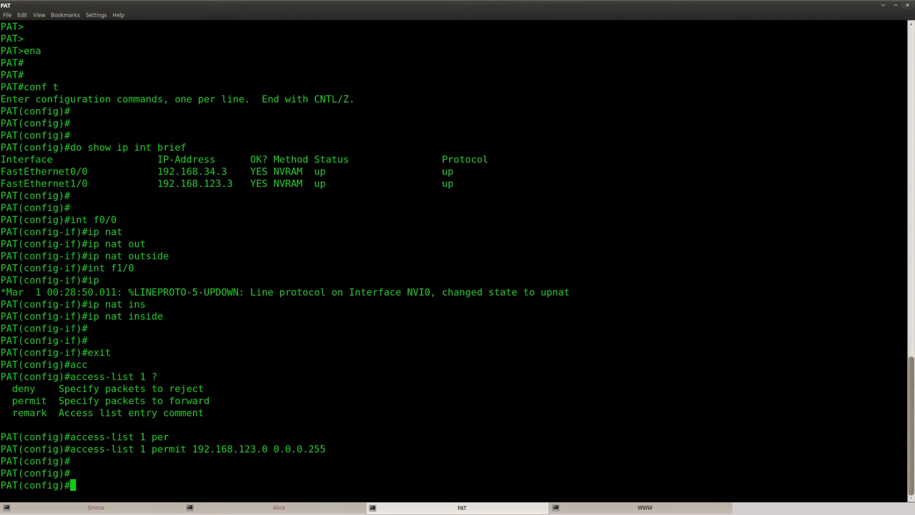
text(ip nat)
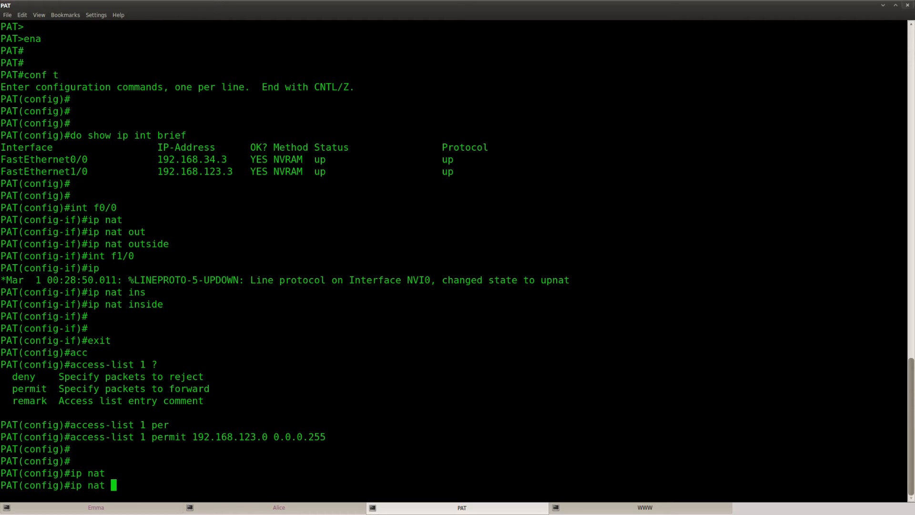
- Enter 'ip nat inside source list 1 interface fastEthernet 0/0 overload' on PAT
text(inside source list 1)
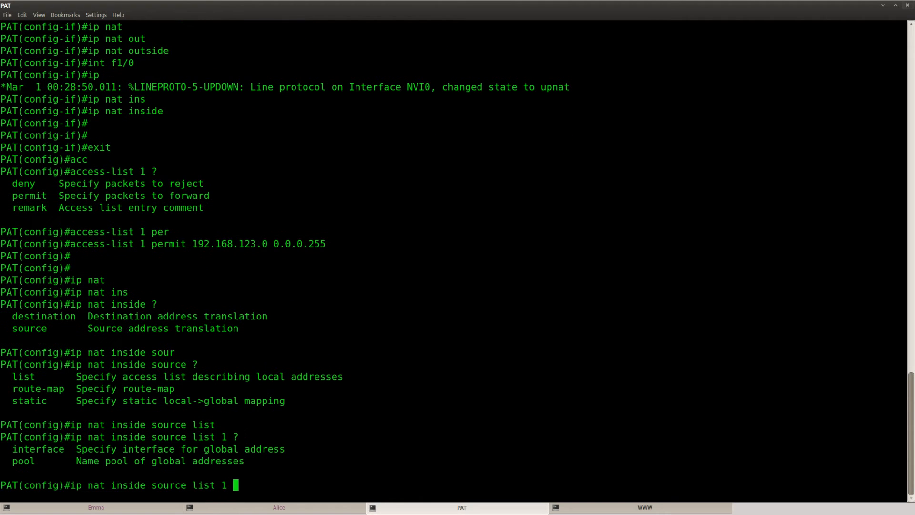
text(inter)
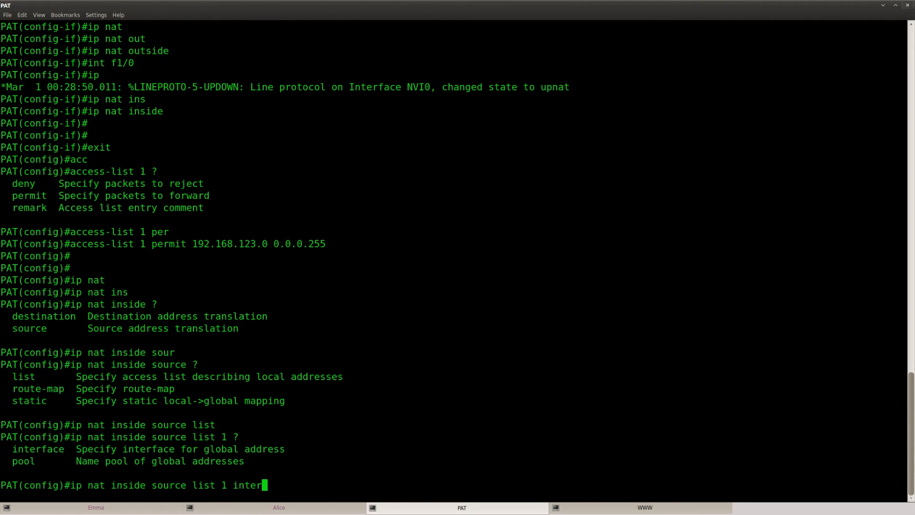
scroll(down, 3)
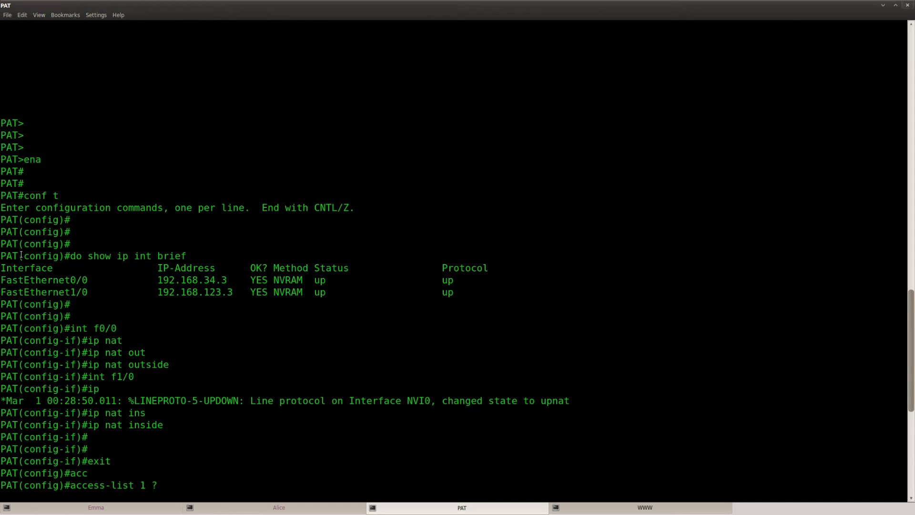
double_click(44, 279)
text(ip nat inside source list 1 interface fastEthernet)
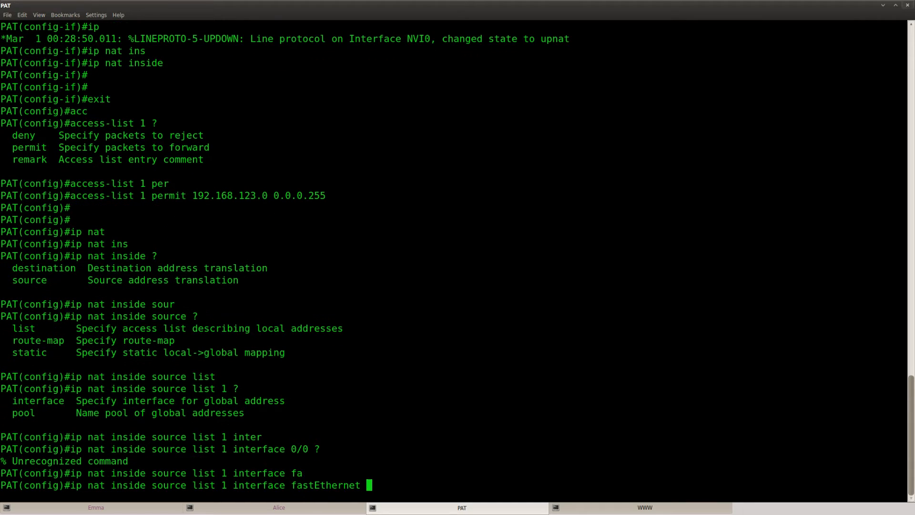
text(0/0 ?)
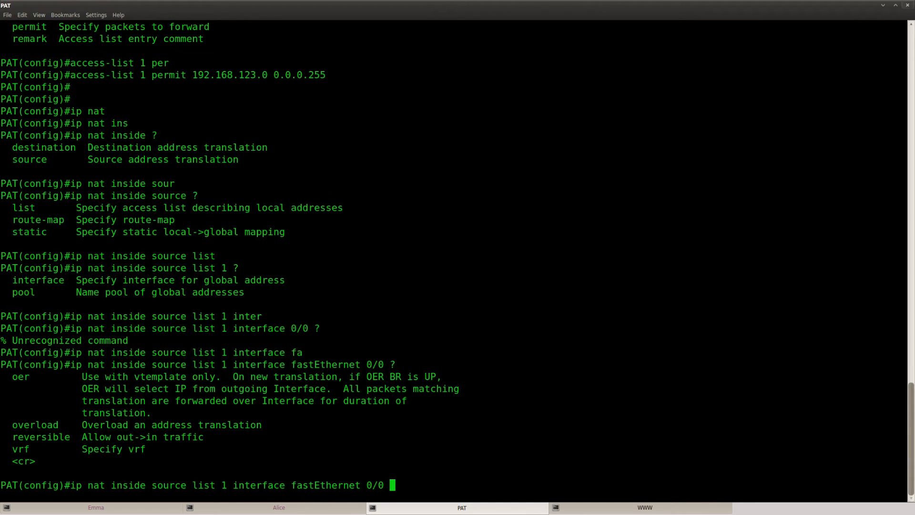
double_click(35, 424)
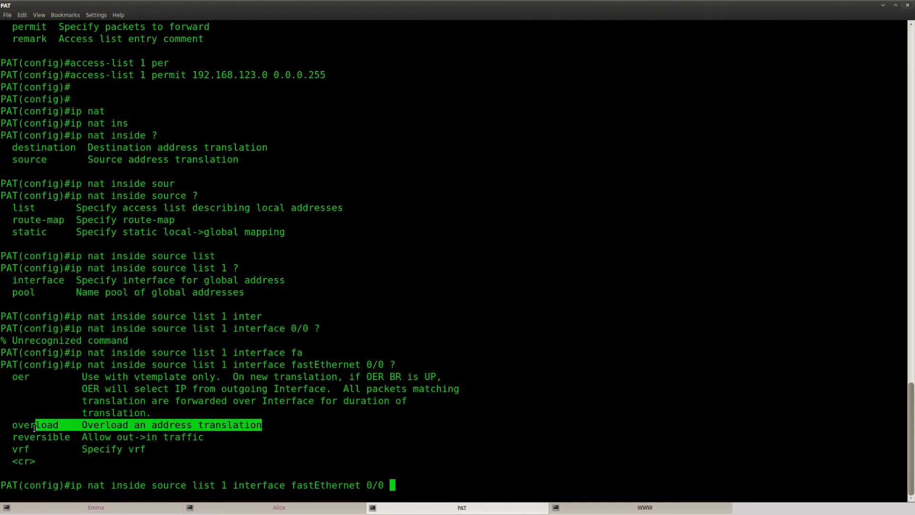
mouse_move(204, 460)
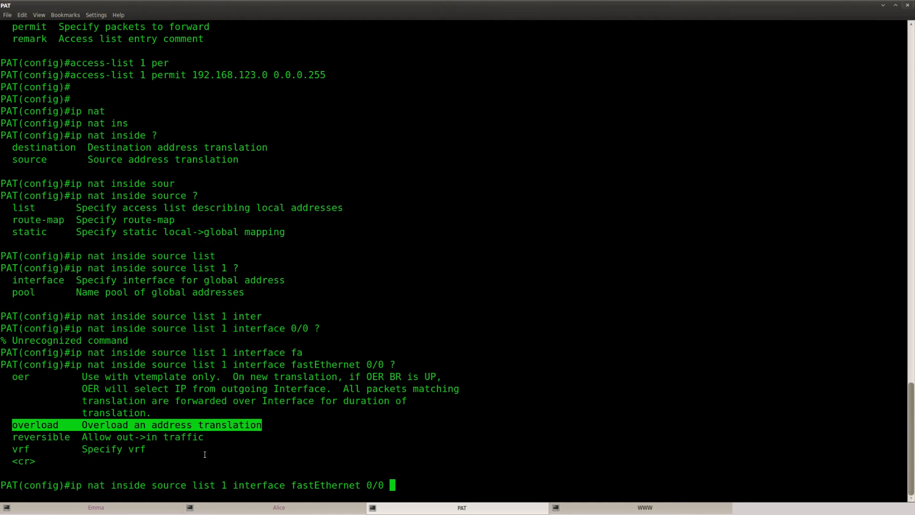
mouse_move(434, 465)
text( overload)
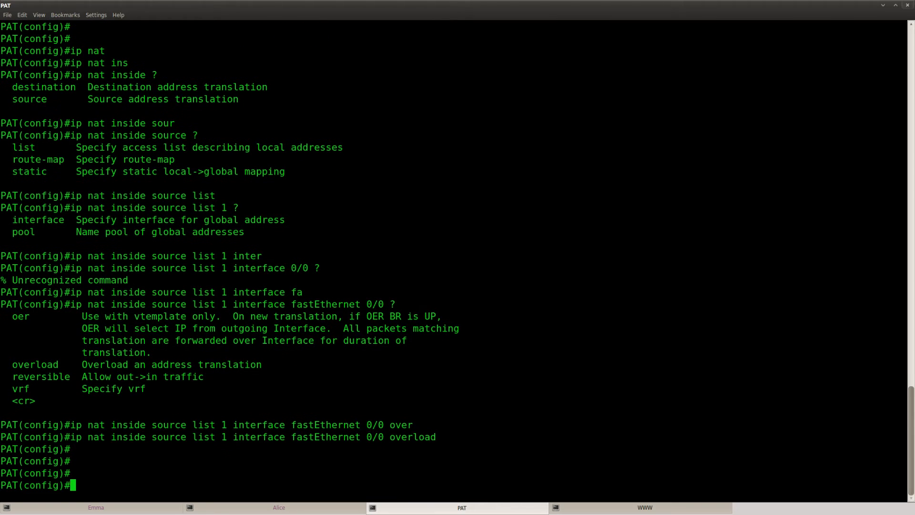
key(ctrl+z)
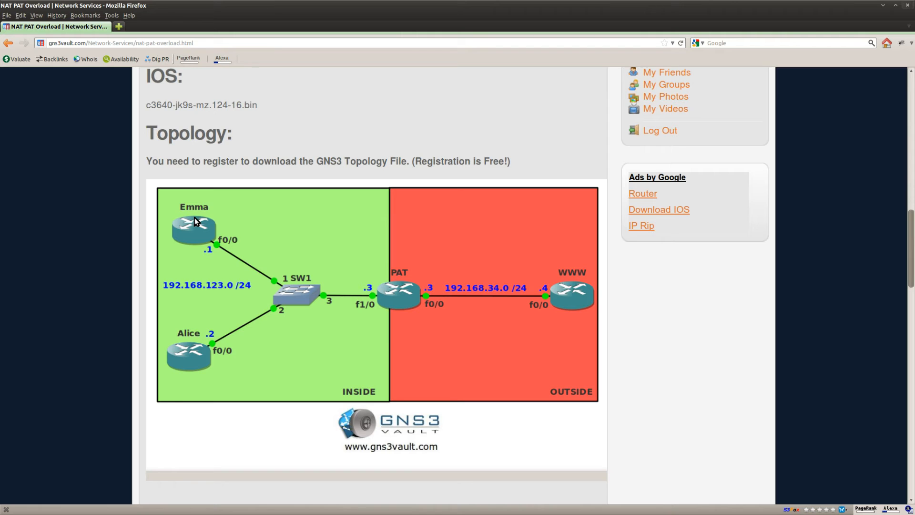
mouse_move(189, 215)
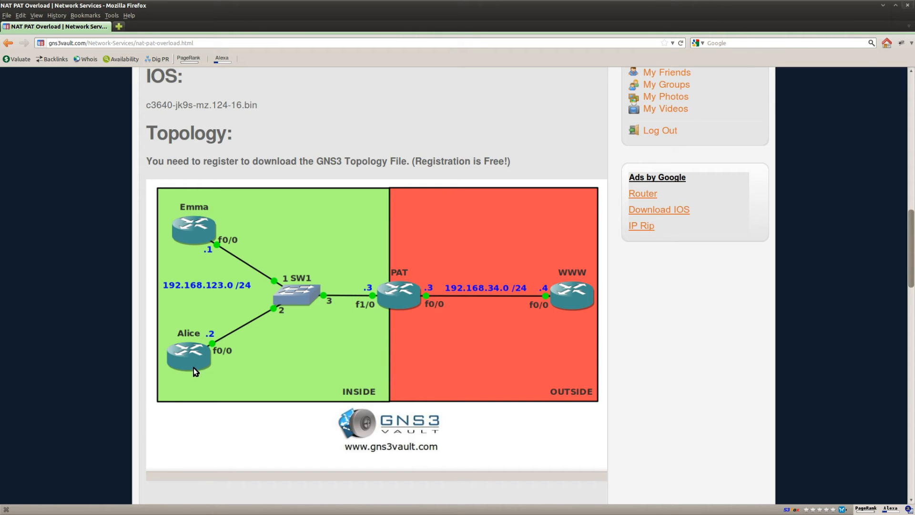
mouse_move(576, 299)
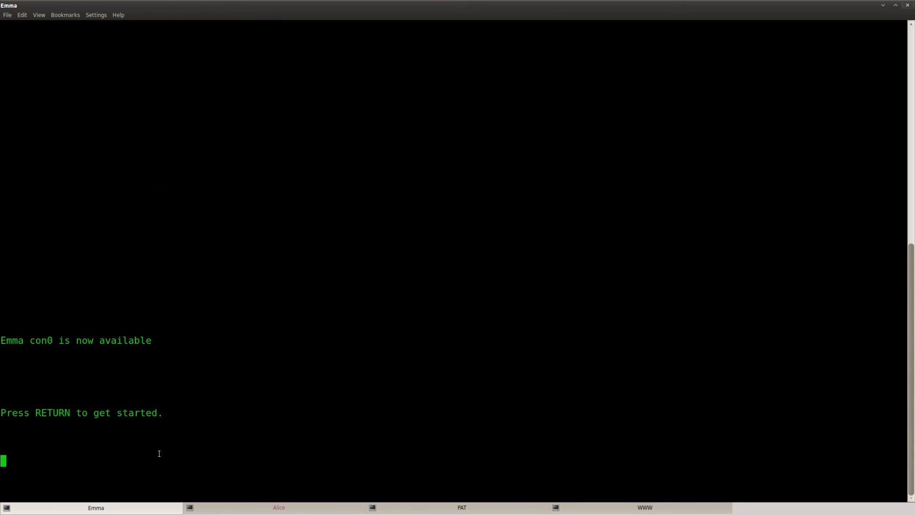
- Ping 192.168.34.4 successfully from both Emma and Alice
key(Return)
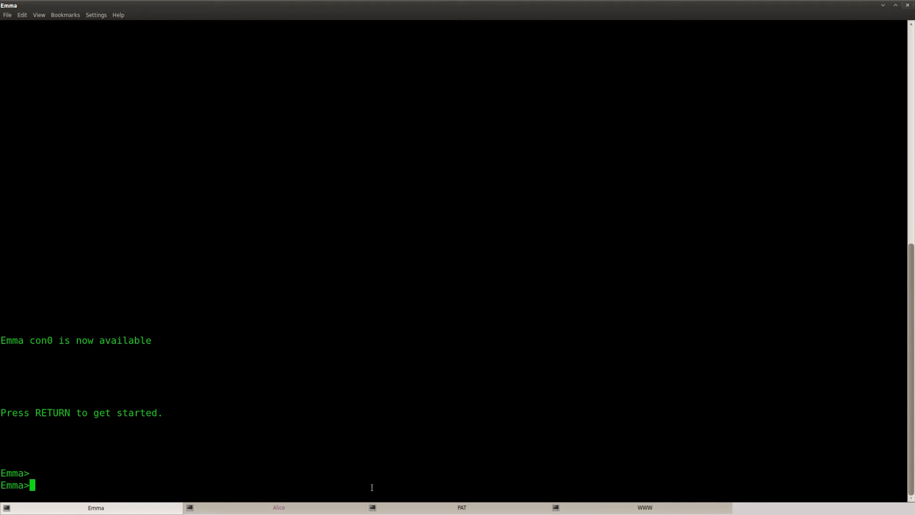
text(ena)
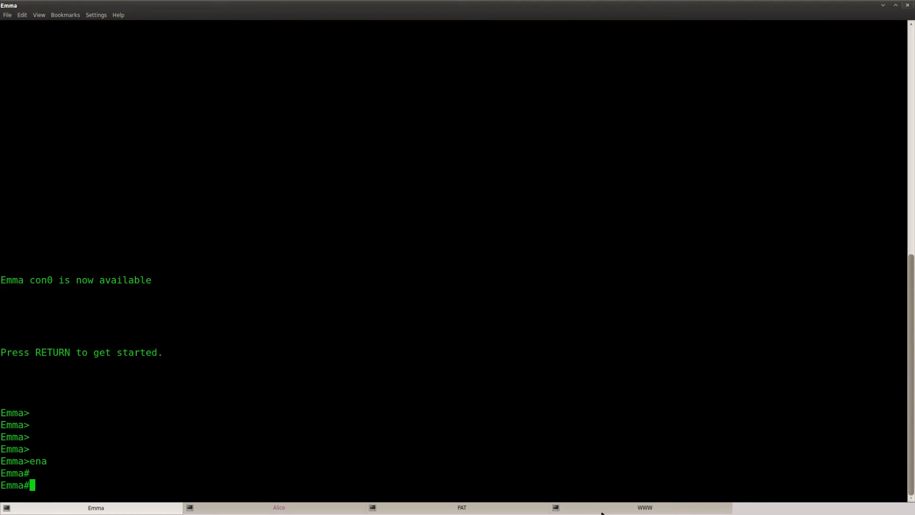
click(645, 508)
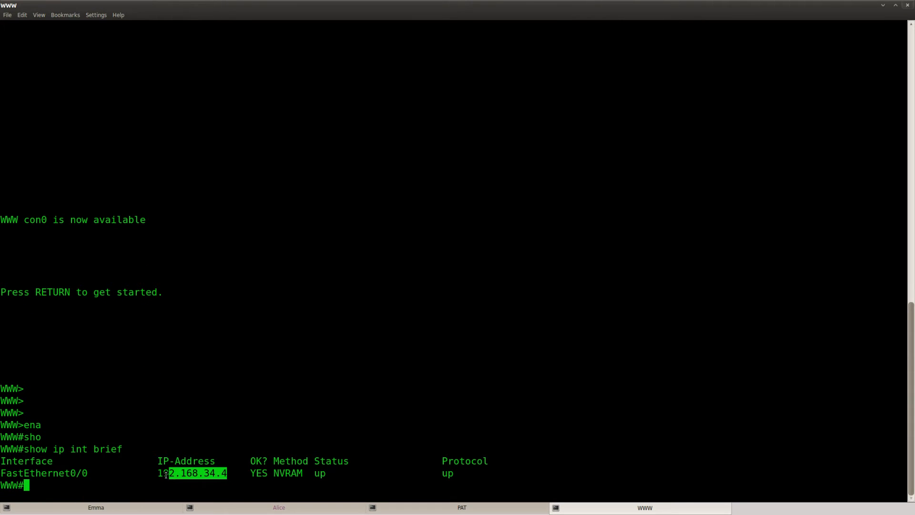
click(95, 507)
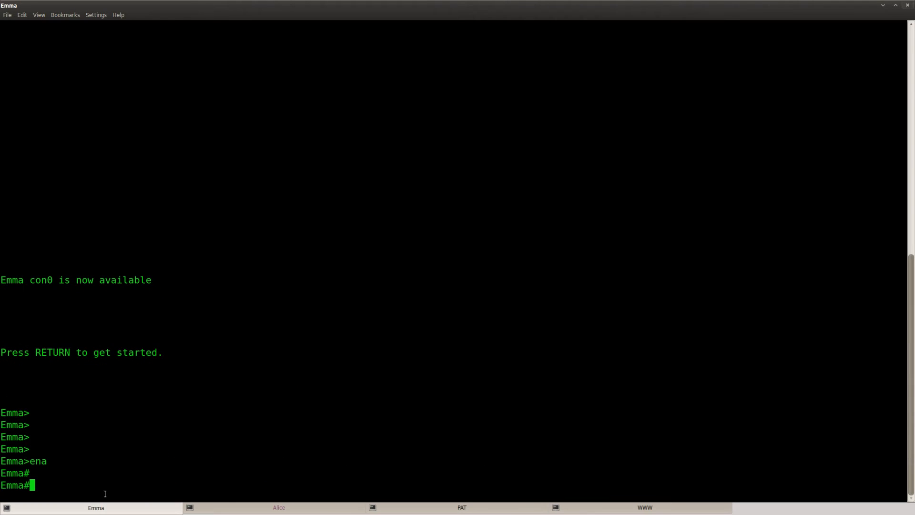
text(p)
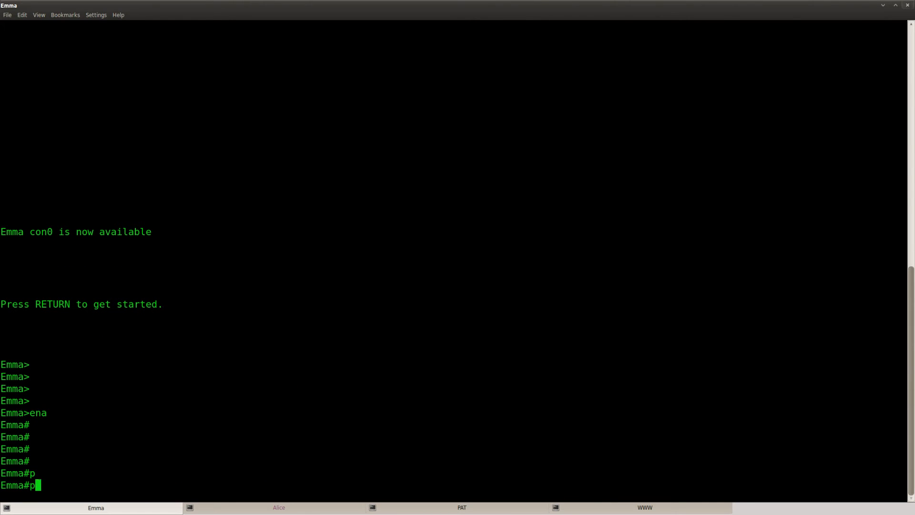
text(ing 192.168.34.4)
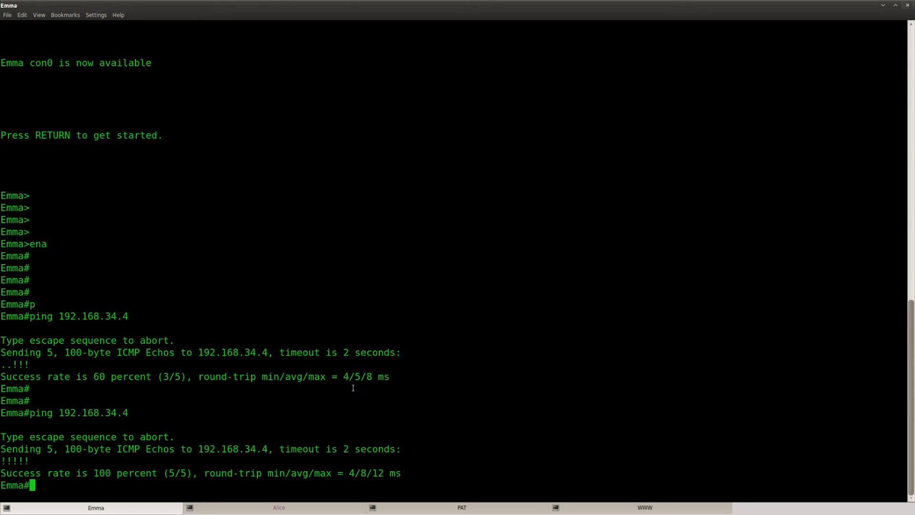
click(278, 507)
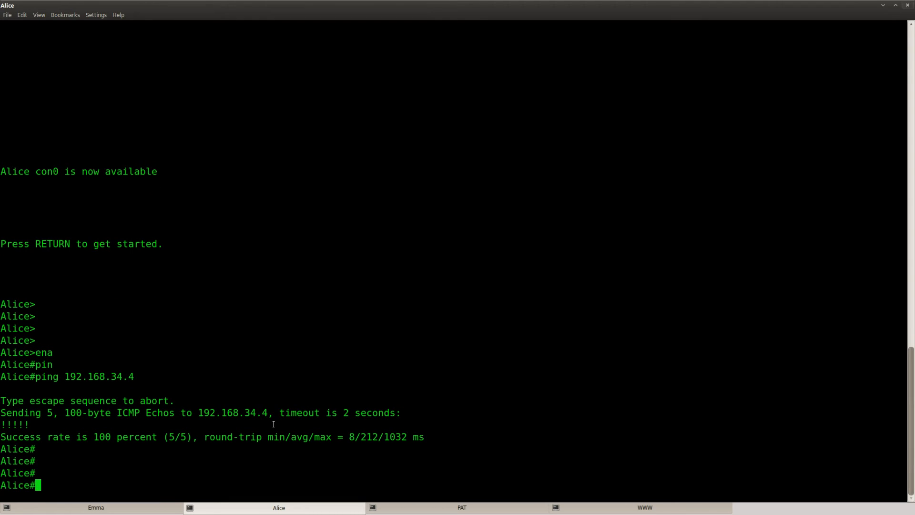
click(461, 507)
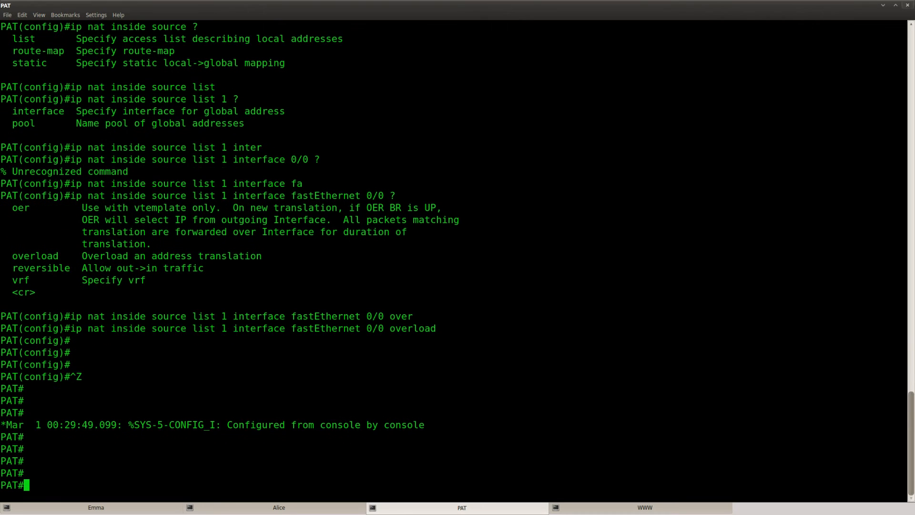
- Show PAT's NAT table: three ICMP translations from 192.168.123.1 and .2 to 192.168.34.3
text(show ip nat translations)
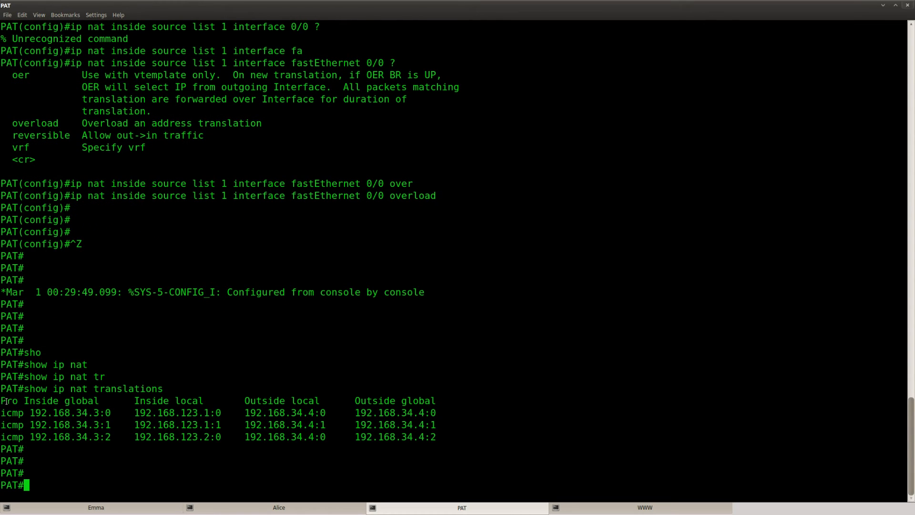
double_click(12, 424)
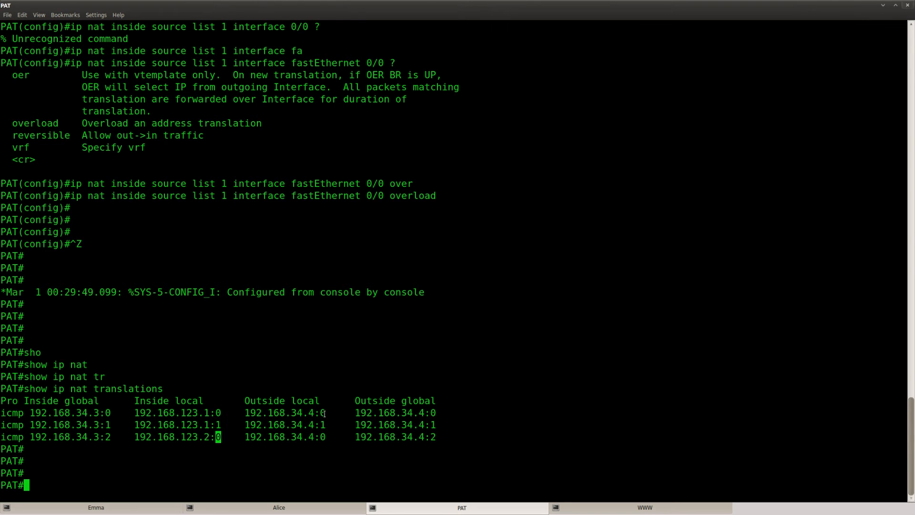
text(show ip nat translations)
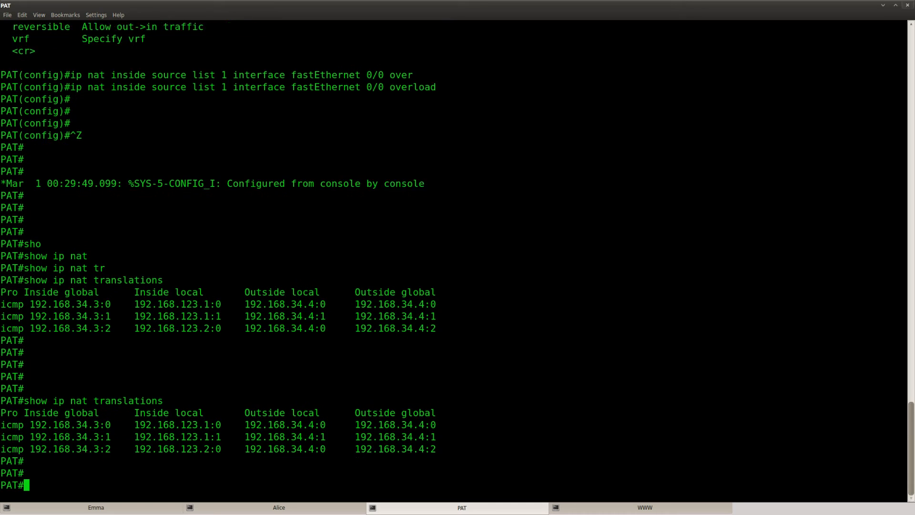
click(95, 507)
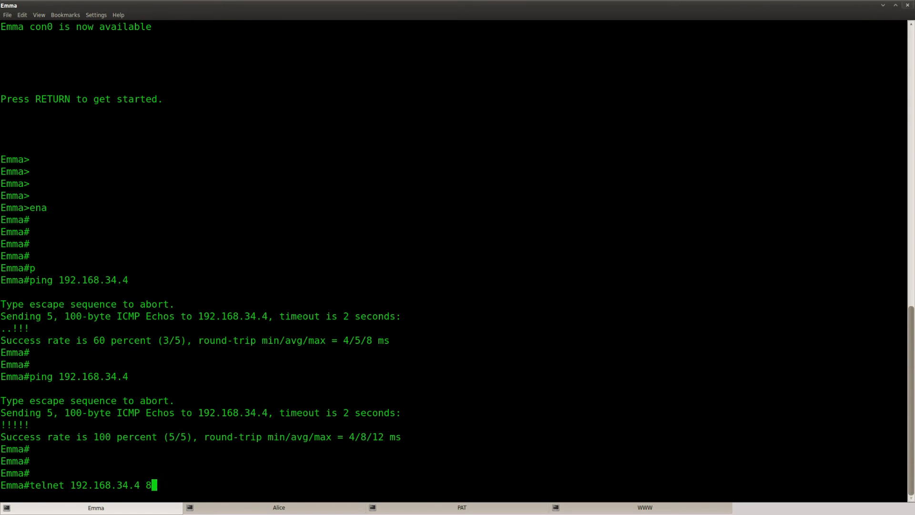
- Telnet to 192.168.34.4 port 80 from both Emma and Alice
text(0)
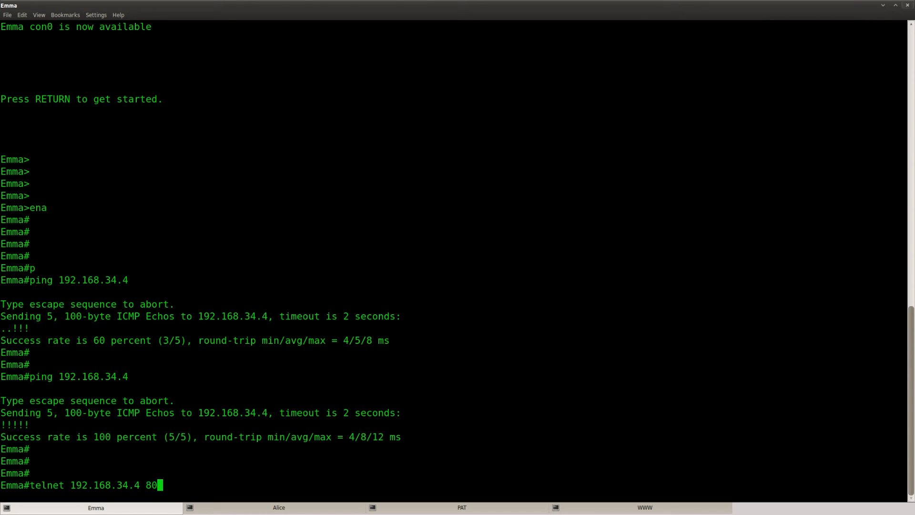
click(279, 507)
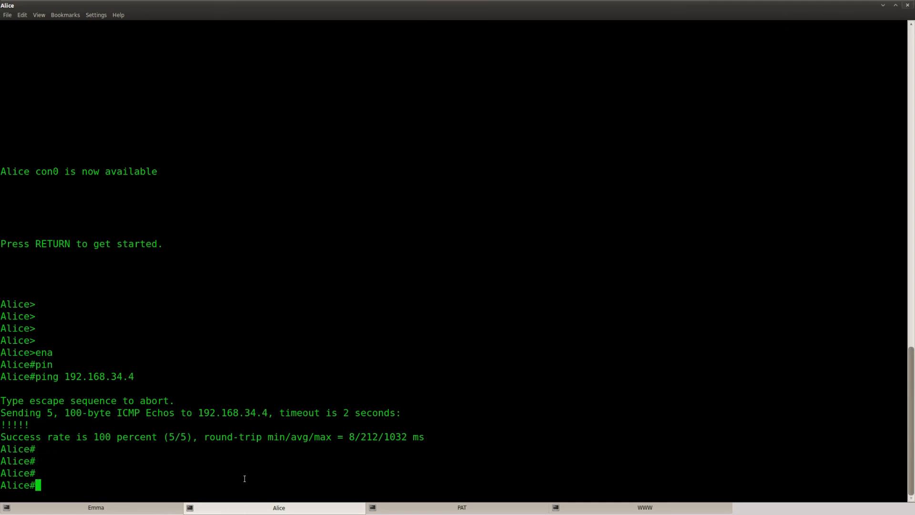
text(telnet 192.168.34.4 80)
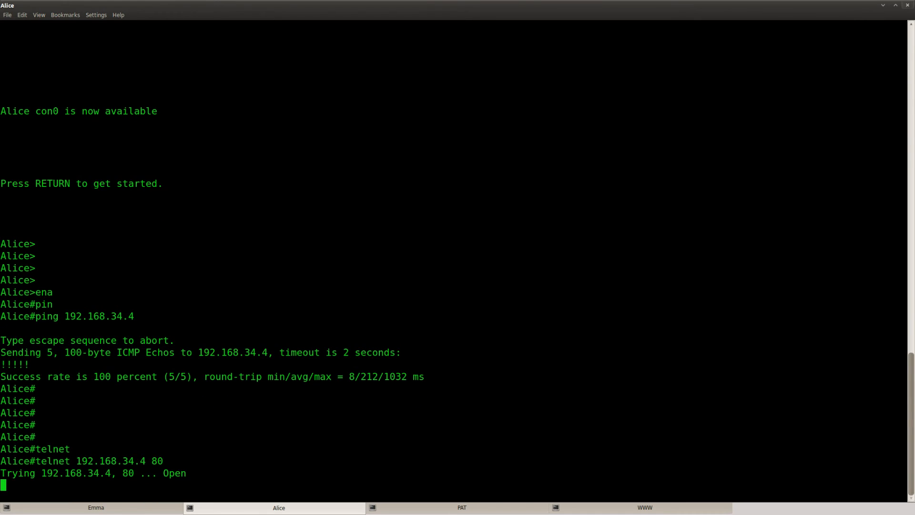
click(461, 507)
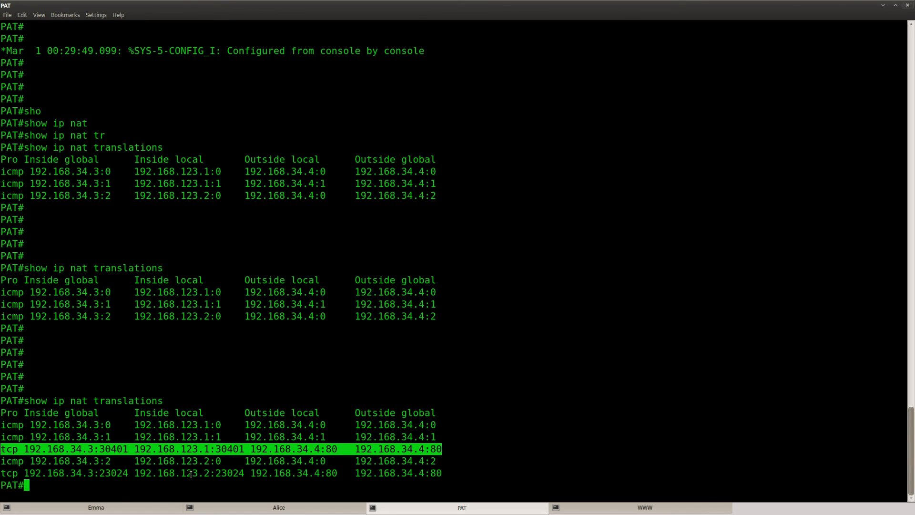
- Recheck PAT's NAT table until only the two TCP port-80 translations remain
drag(144, 449, 213, 449)
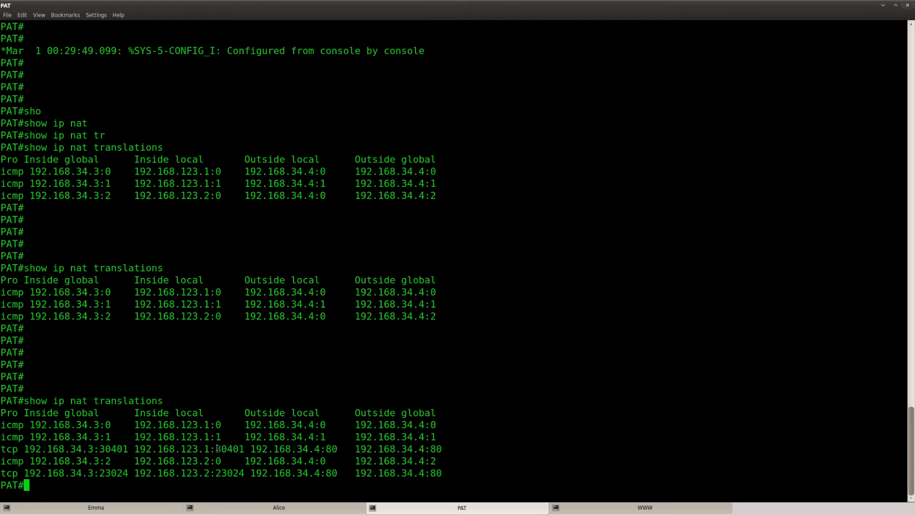
double_click(229, 449)
text(show ip nat translations)
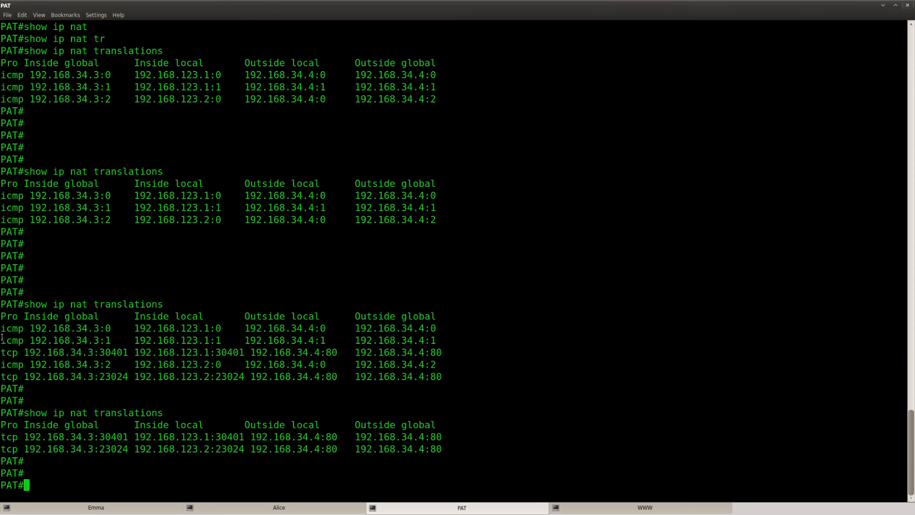
drag(3, 328, 315, 328)
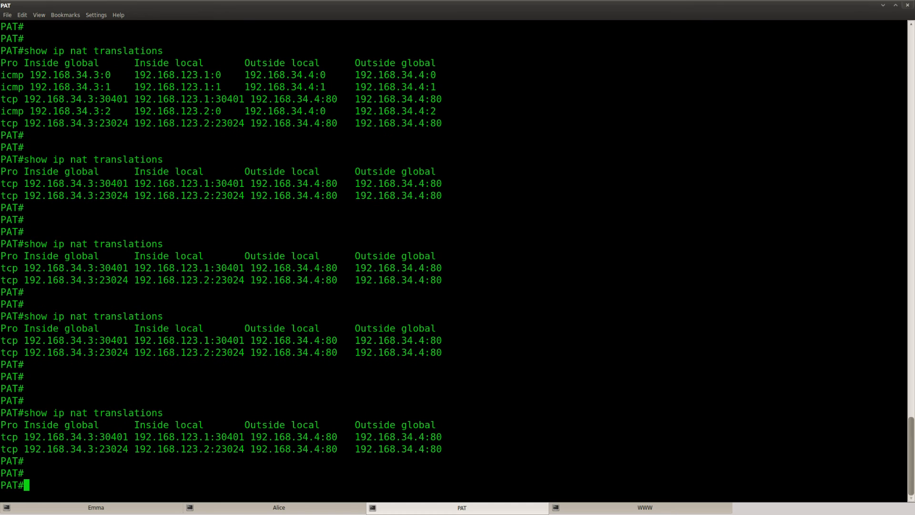
text(s)
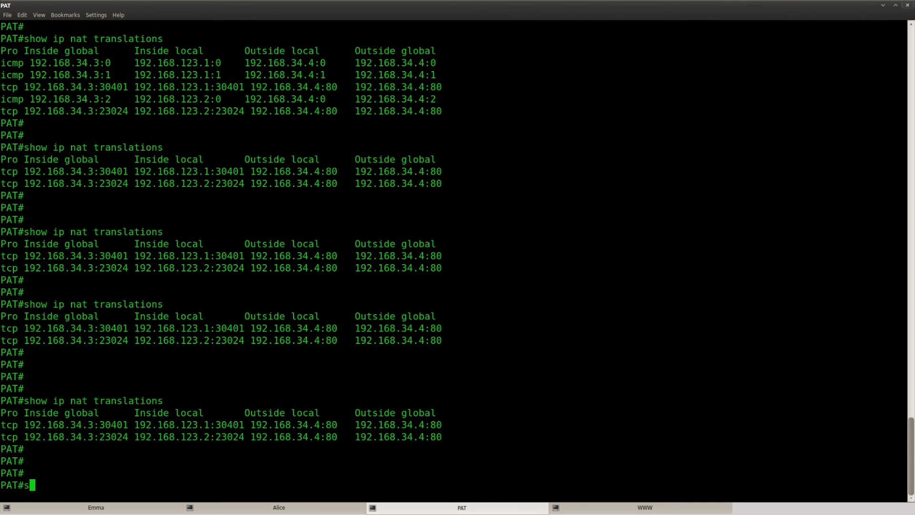
- Run show run on PAT, paging through the ip nat outside and FastEthernet1/0 inside interfaces
text(how run)
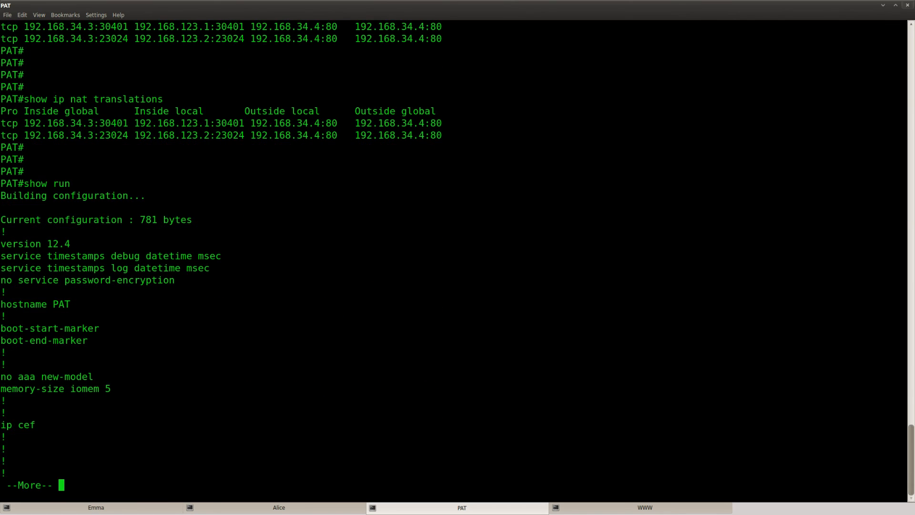
key(space)
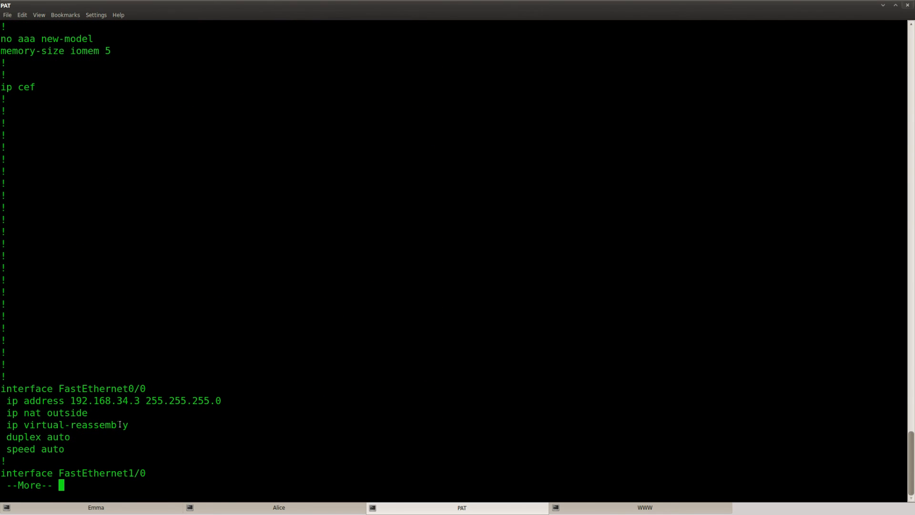
double_click(46, 413)
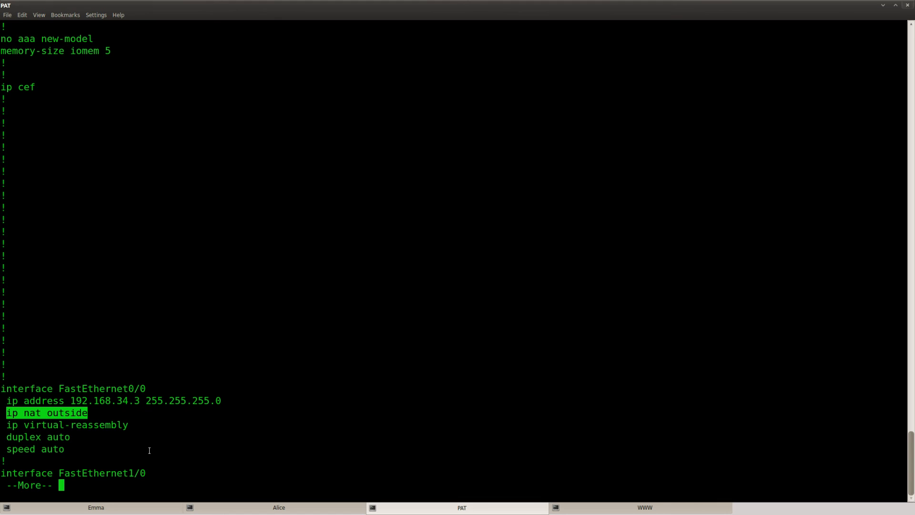
key(space)
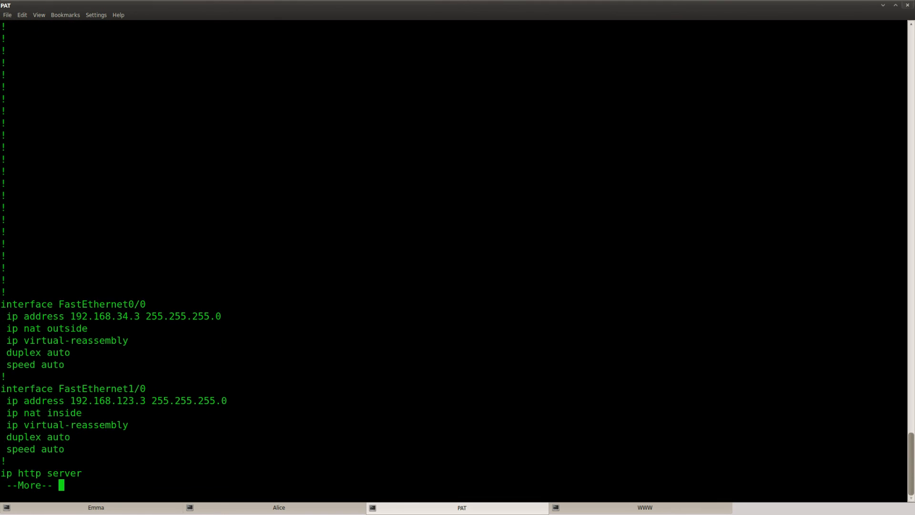
key(space)
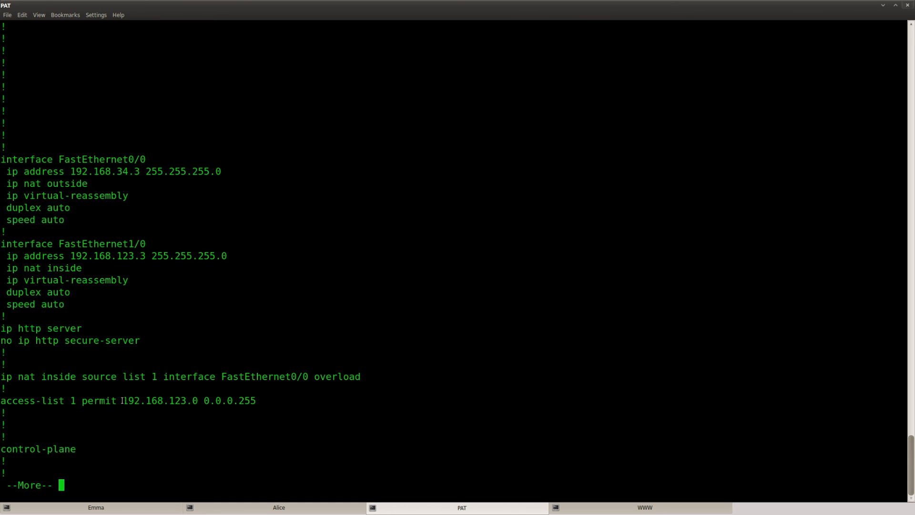
- Highlight the access-list 1 range and the NAT source overload rule, then finish the listing
drag(122, 401, 255, 400)
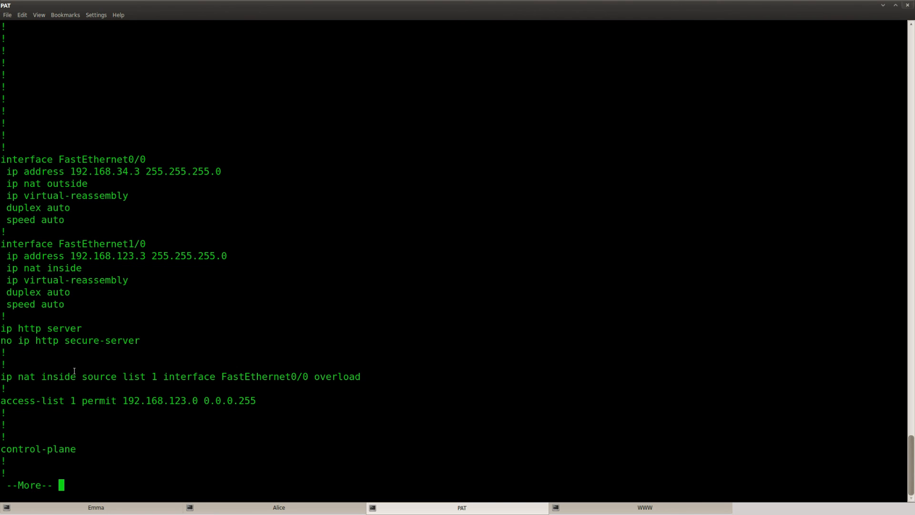
double_click(96, 377)
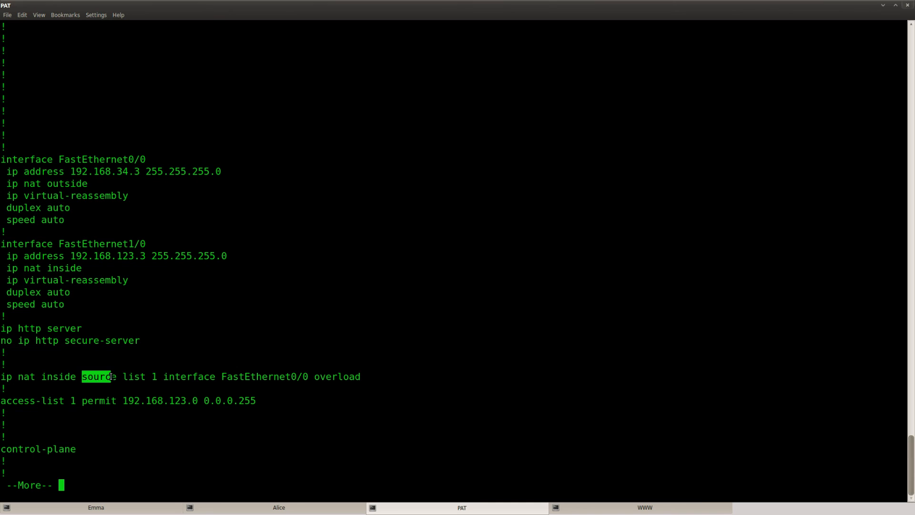
drag(81, 376, 157, 376)
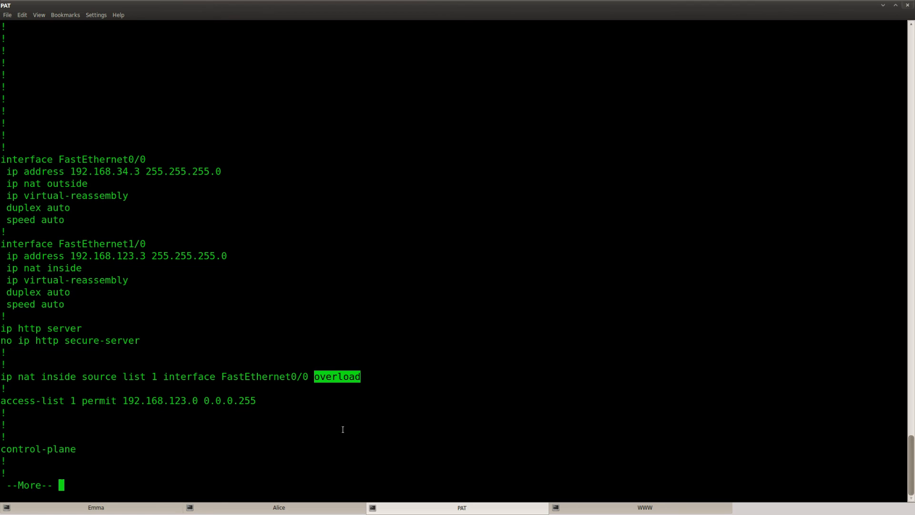
key(space)
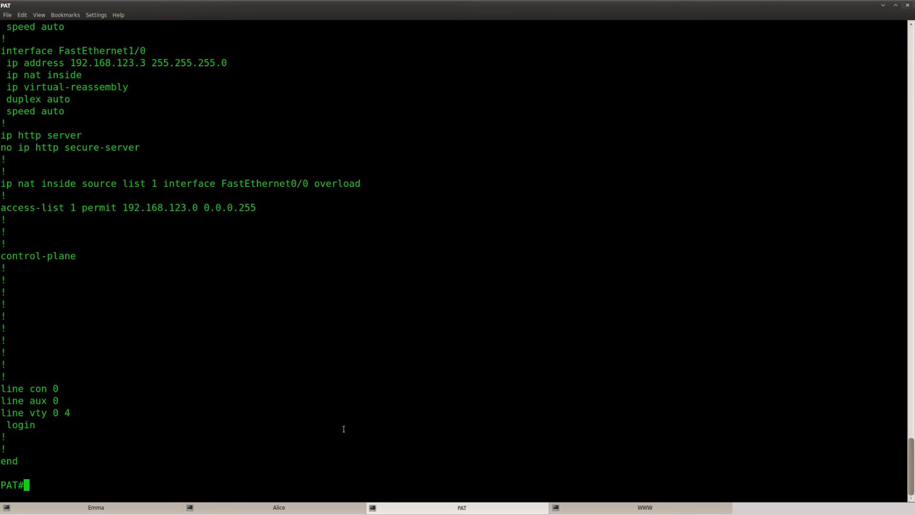